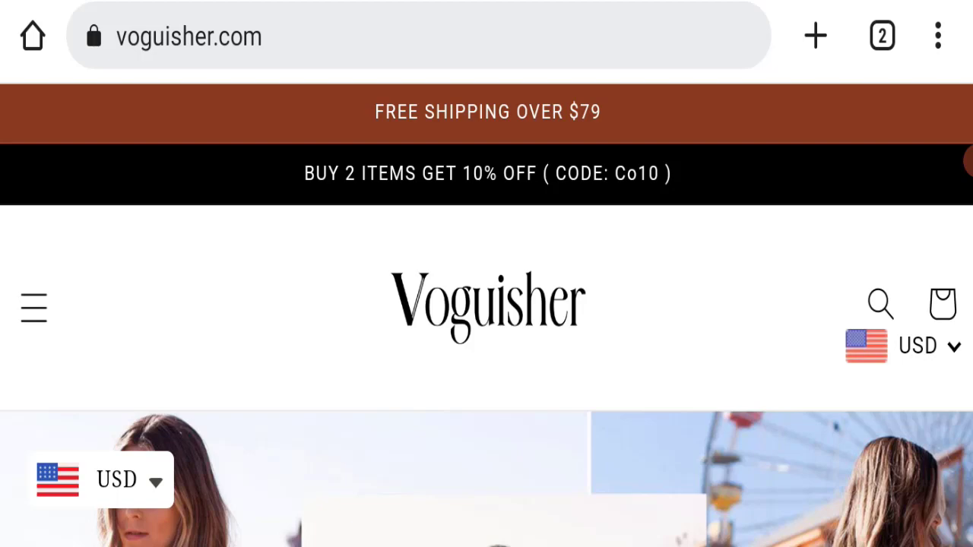
Step: Browse the homepage from the banner through the Hot Sale dress listings down to the Fruit Print Dress
{"action": "scroll", "scroll_direction": "down", "scroll_amount": 3}
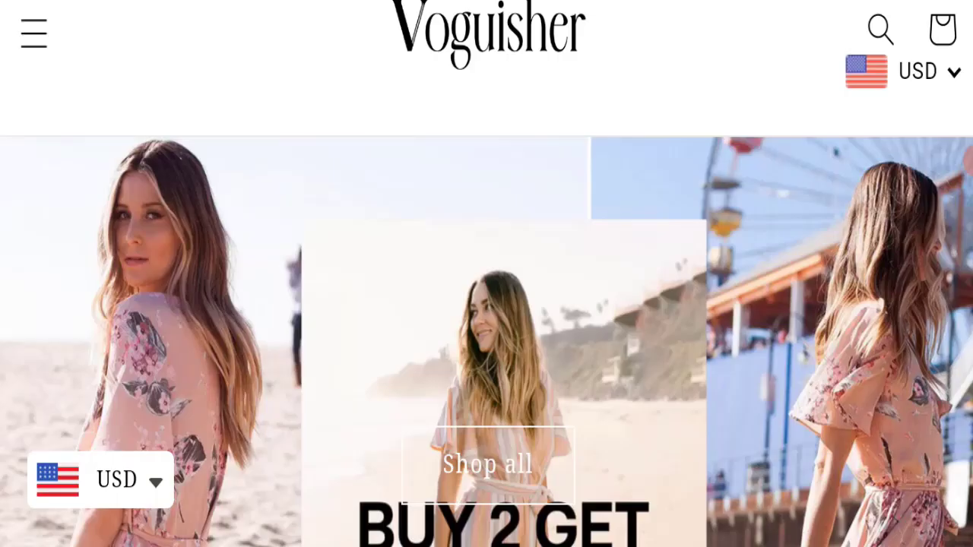
{"action": "scroll", "scroll_direction": "down", "scroll_amount": 3}
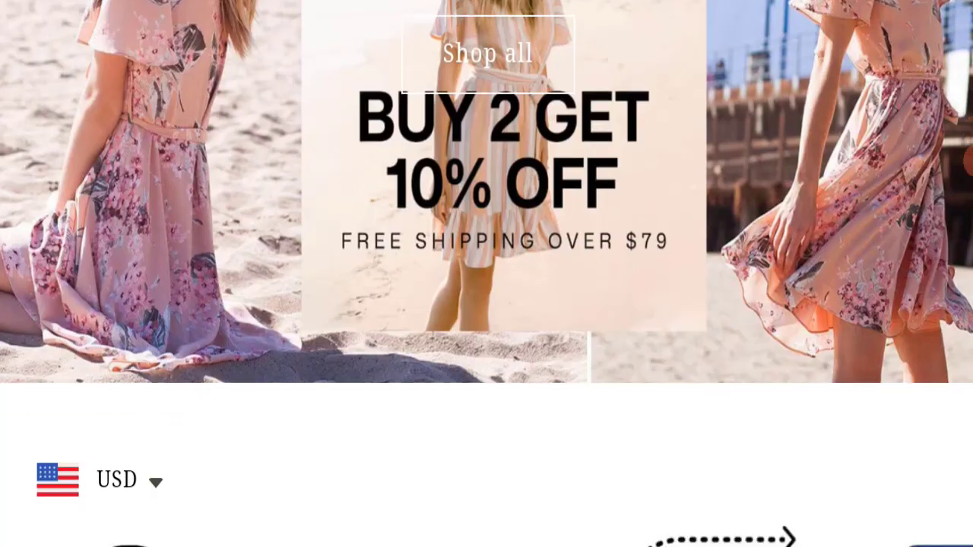
{"action": "scroll", "scroll_direction": "down", "scroll_amount": 3}
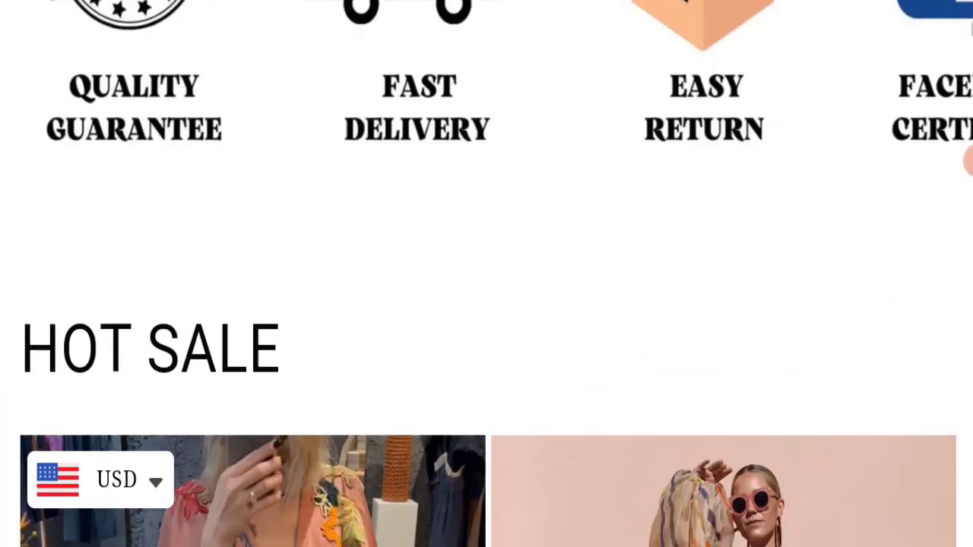
{"action": "scroll", "scroll_direction": "down", "scroll_amount": 3}
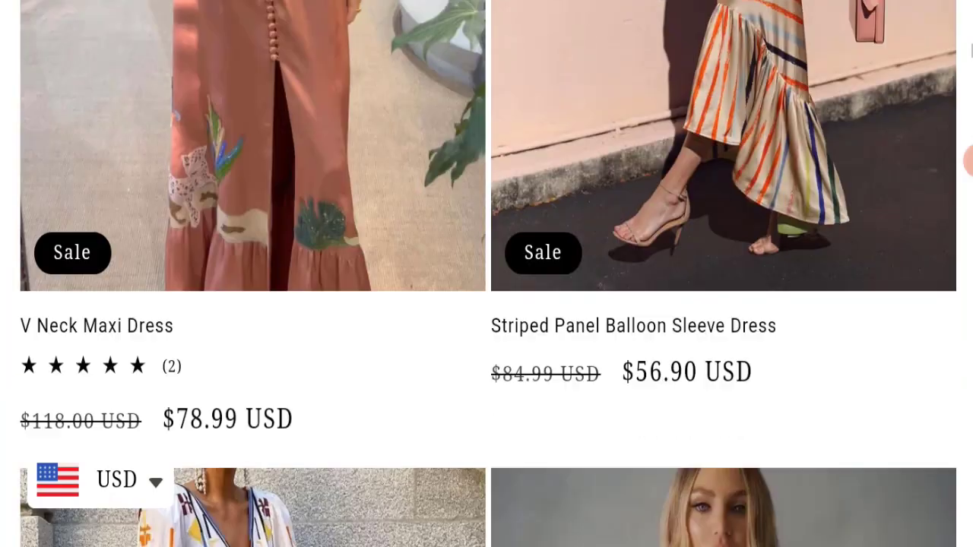
{"action": "scroll", "scroll_direction": "down", "scroll_amount": 3}
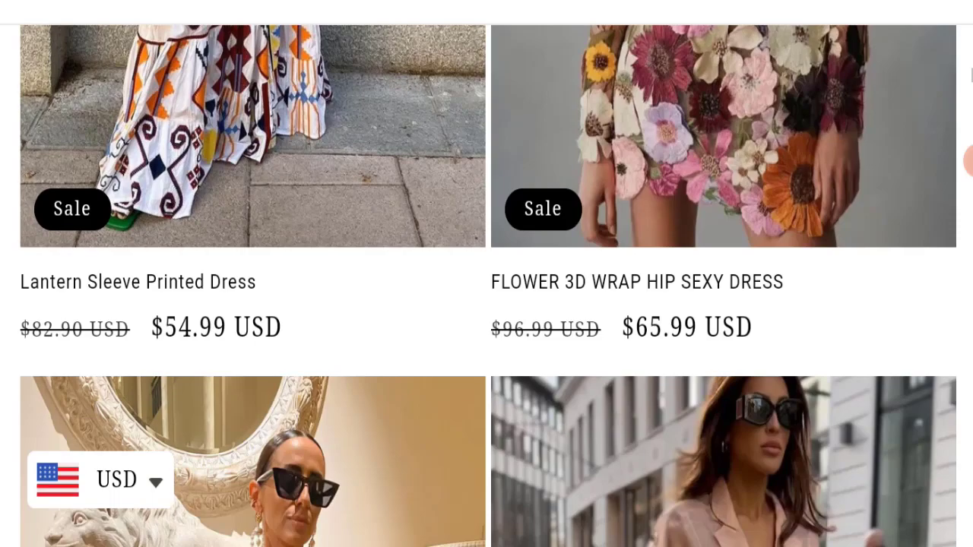
{"action": "scroll", "scroll_direction": "down", "scroll_amount": 3}
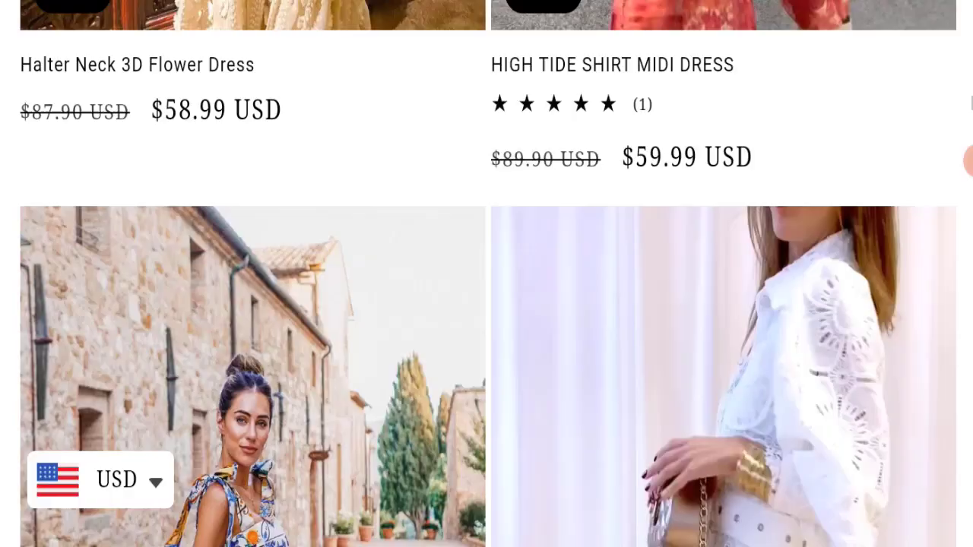
{"action": "scroll", "scroll_direction": "down", "scroll_amount": 3}
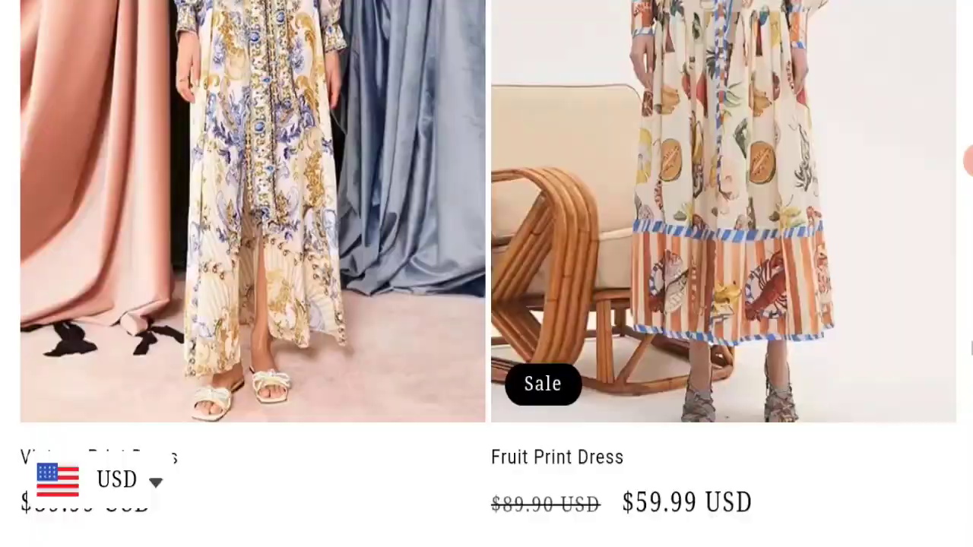
{"action": "scroll", "scroll_direction": "down", "scroll_amount": 3}
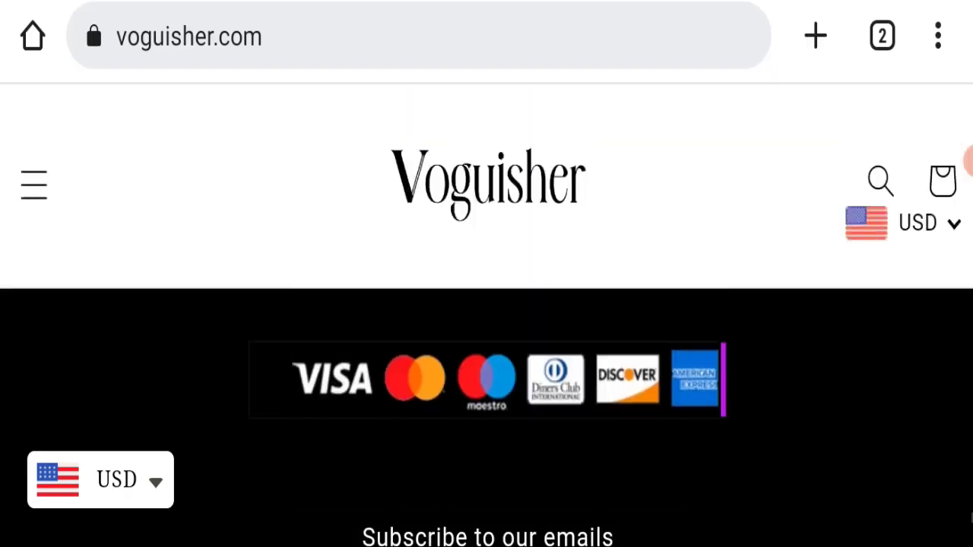
Step: Bring the footer into view with its card payment logos and the Return & Exchange and Shipping & Delivery links
{"action": "scroll", "scroll_direction": "down", "scroll_amount": 3}
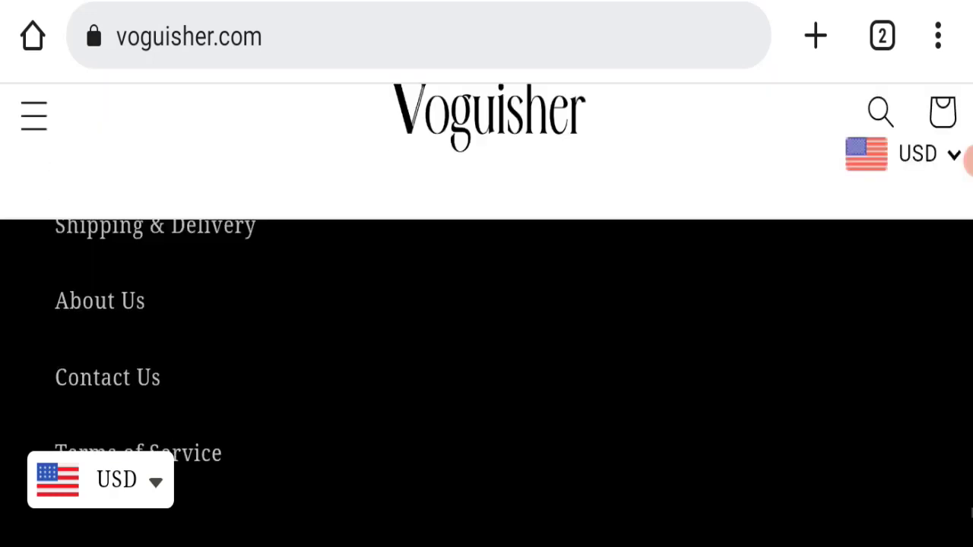
{"action": "scroll", "scroll_direction": "up", "scroll_amount": 3}
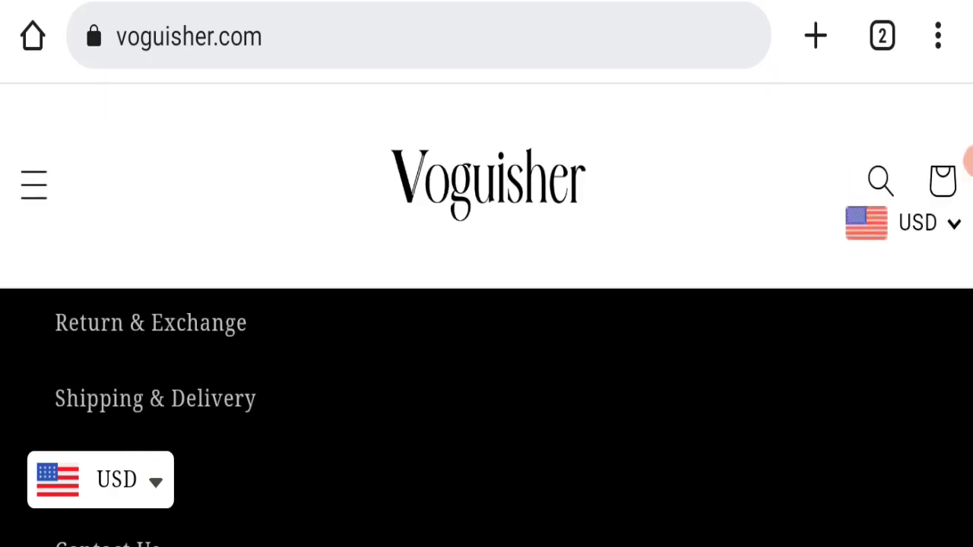
Step: Read the Shipping & Delivery page's regional delivery-time table through to the 14-week refund guarantee
{"action": "left_click", "coordinate": [155, 399]}
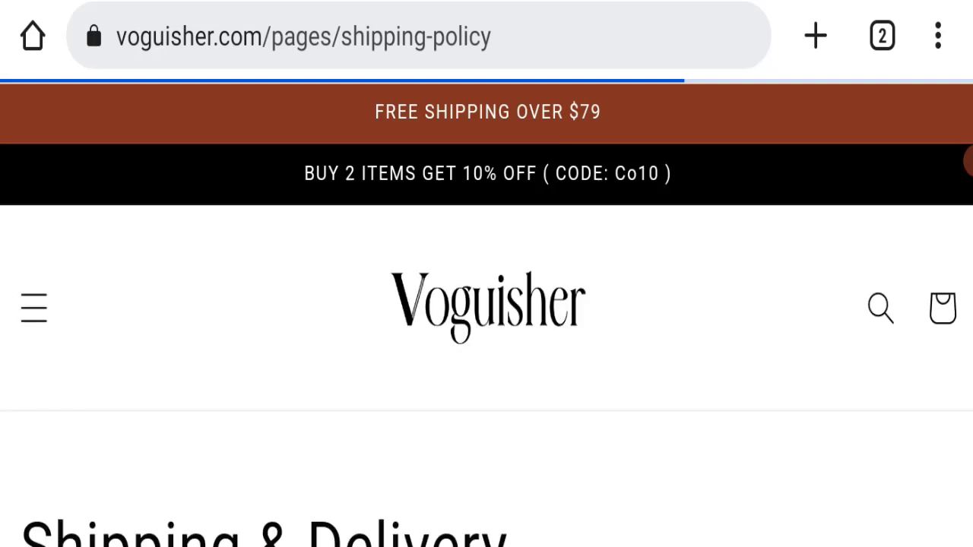
{"action": "scroll", "scroll_direction": "down", "scroll_amount": 3}
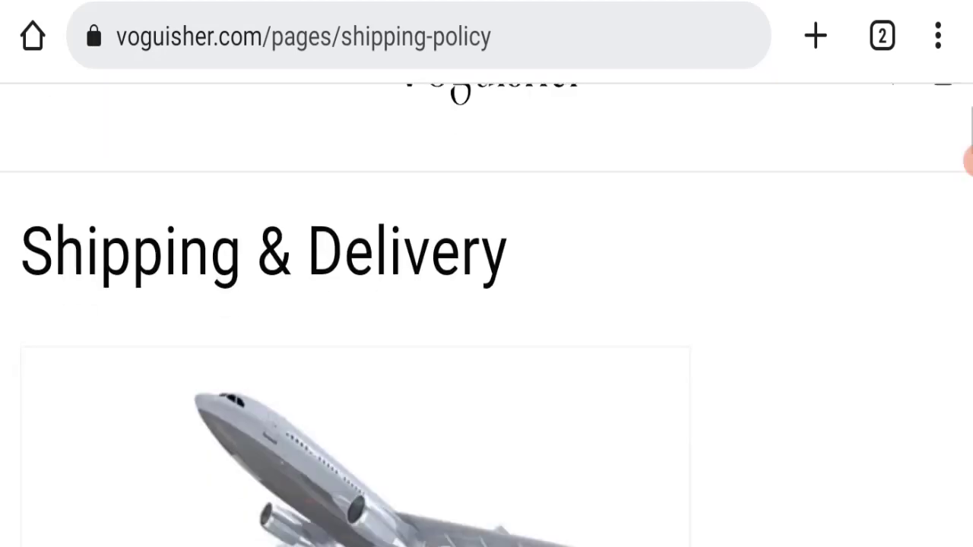
{"action": "scroll", "scroll_direction": "down", "scroll_amount": 3}
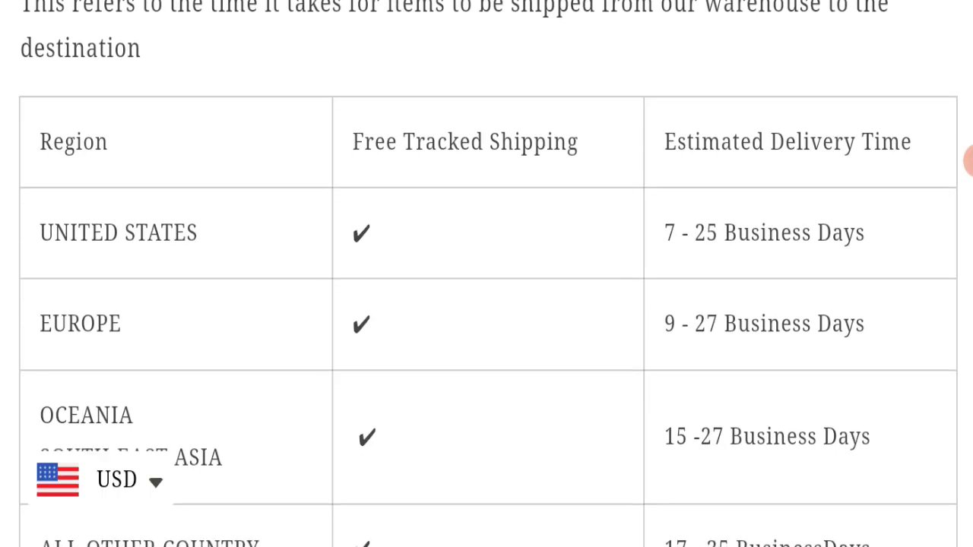
{"action": "scroll", "scroll_direction": "down", "scroll_amount": 3}
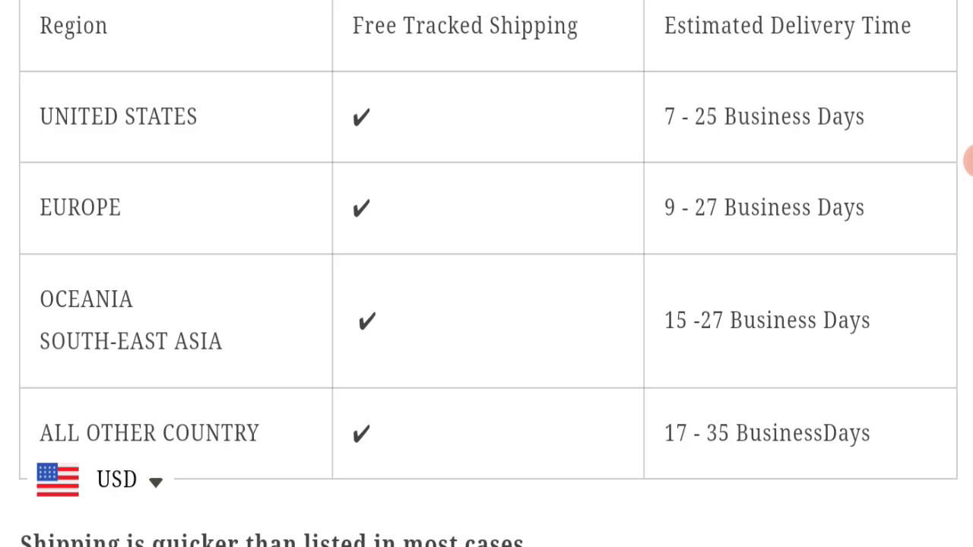
{"action": "scroll", "scroll_direction": "down", "scroll_amount": 3}
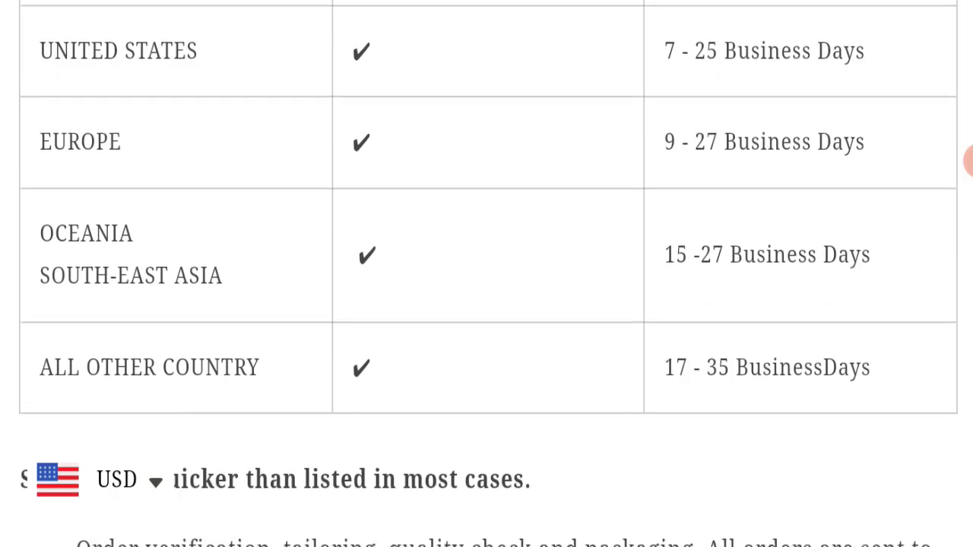
{"action": "scroll", "scroll_direction": "down", "scroll_amount": 3}
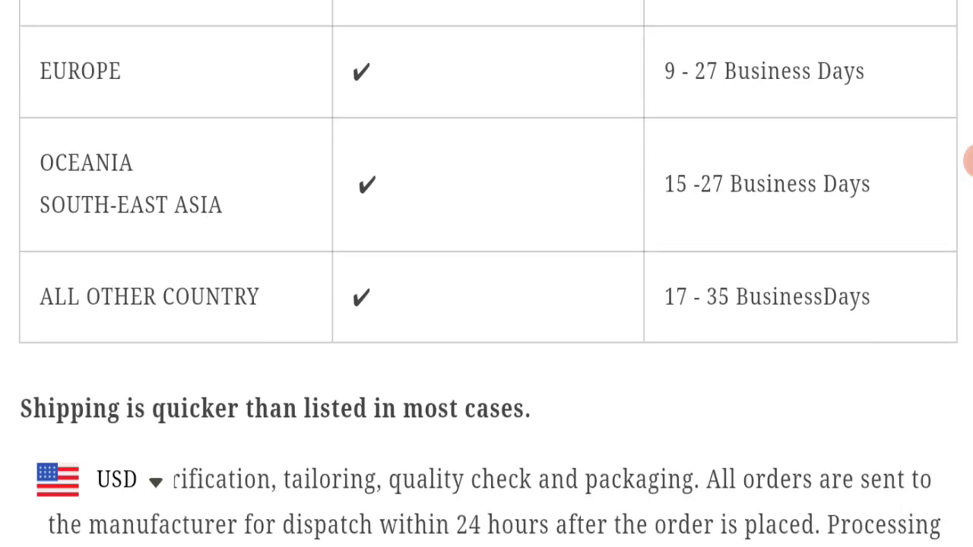
{"action": "scroll", "scroll_direction": "down", "scroll_amount": 3}
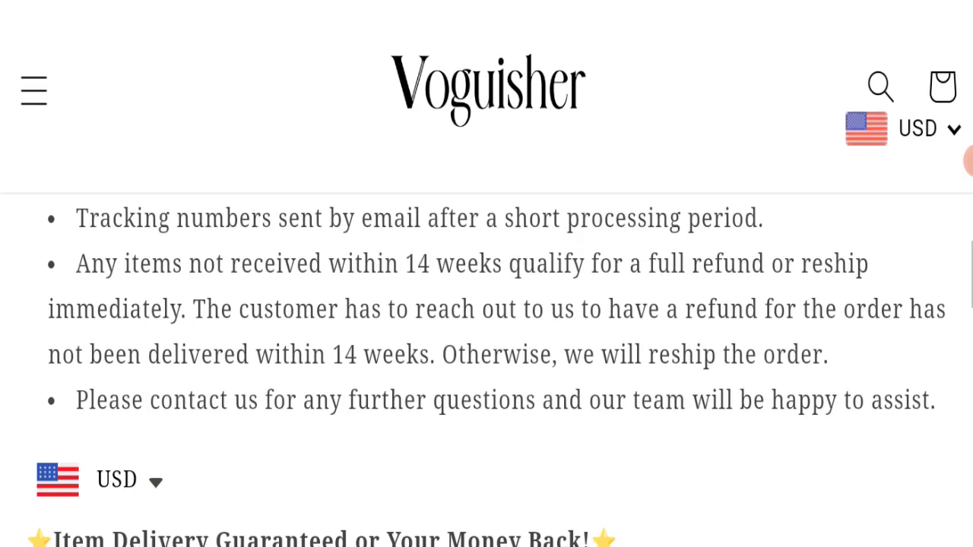
{"action": "scroll", "scroll_direction": "down", "scroll_amount": 3}
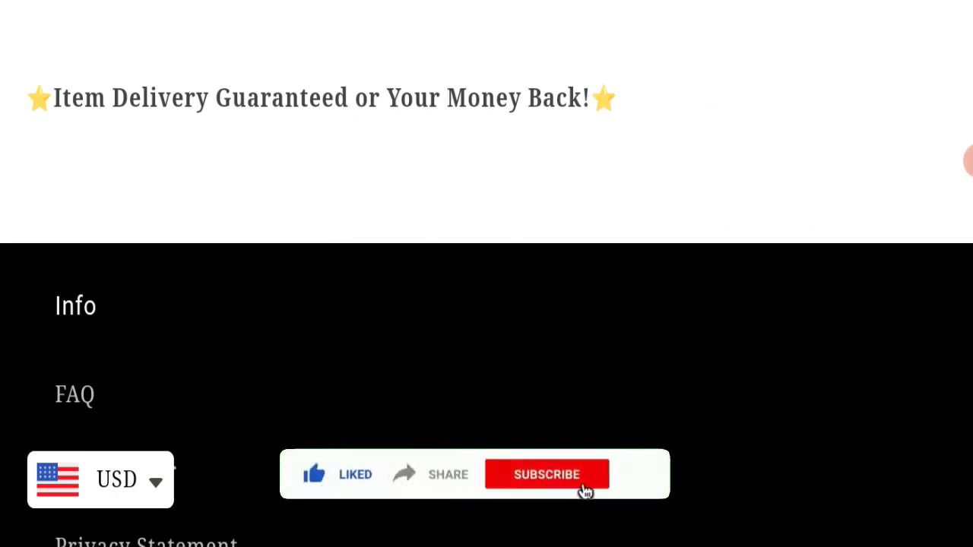
{"action": "left_click", "coordinate": [547, 475]}
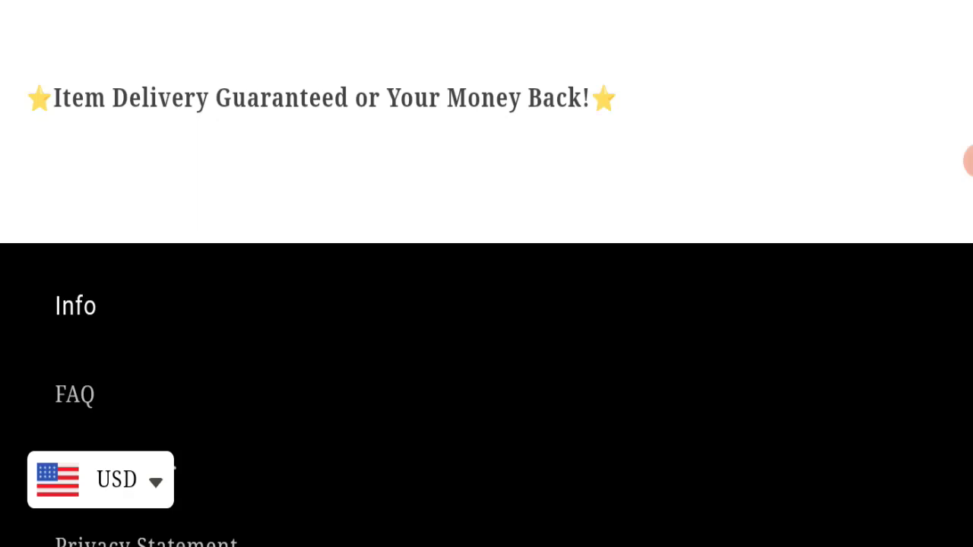
Step: Reach the Contact Us page via the footer and read its customer-service message and support email
{"action": "scroll", "scroll_direction": "down", "scroll_amount": 3}
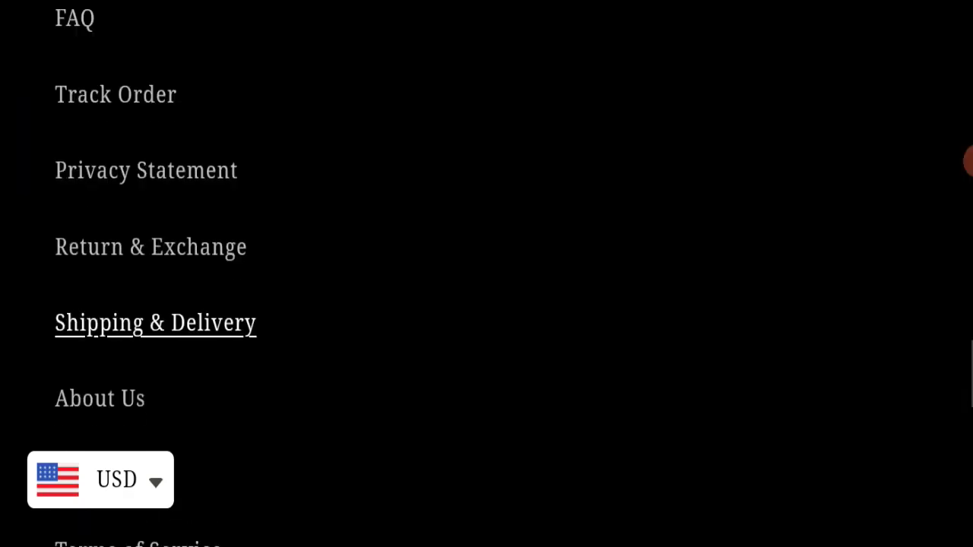
{"action": "left_click", "coordinate": [155, 322]}
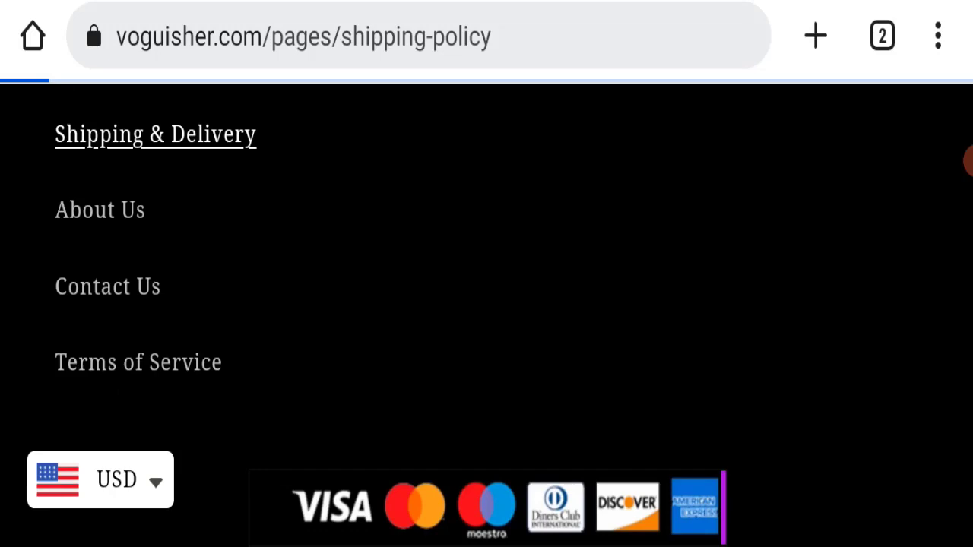
{"action": "left_click", "coordinate": [106, 285]}
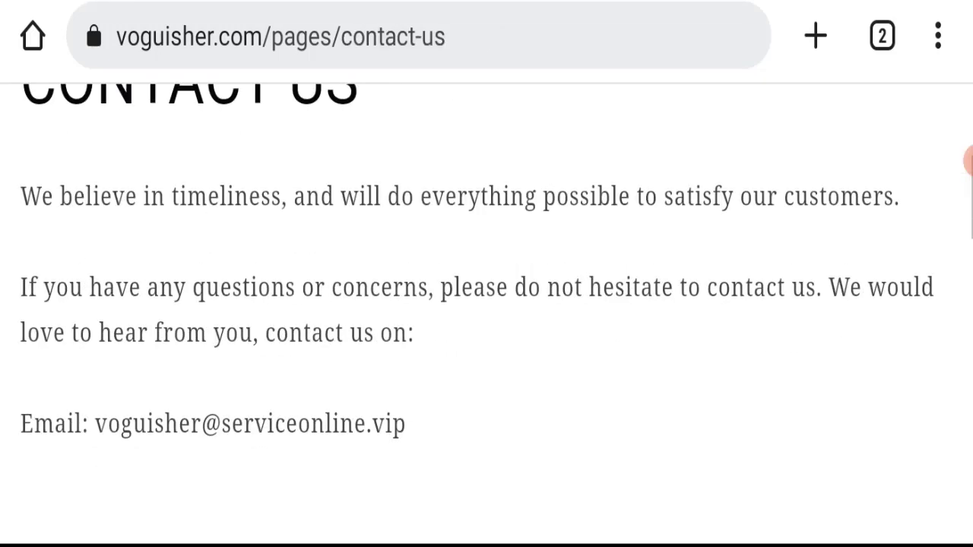
{"action": "scroll", "scroll_direction": "up", "scroll_amount": 3}
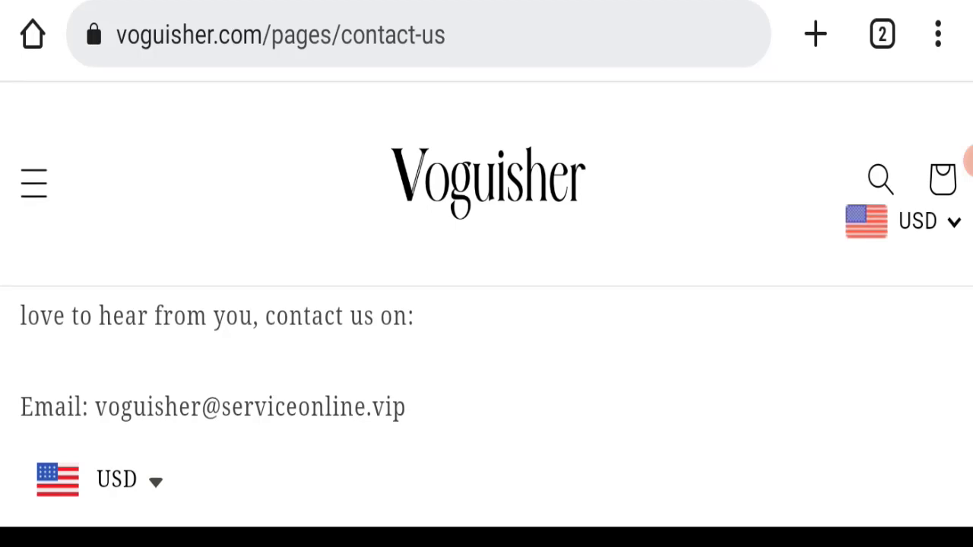
{"action": "scroll", "scroll_direction": "down", "scroll_amount": 3}
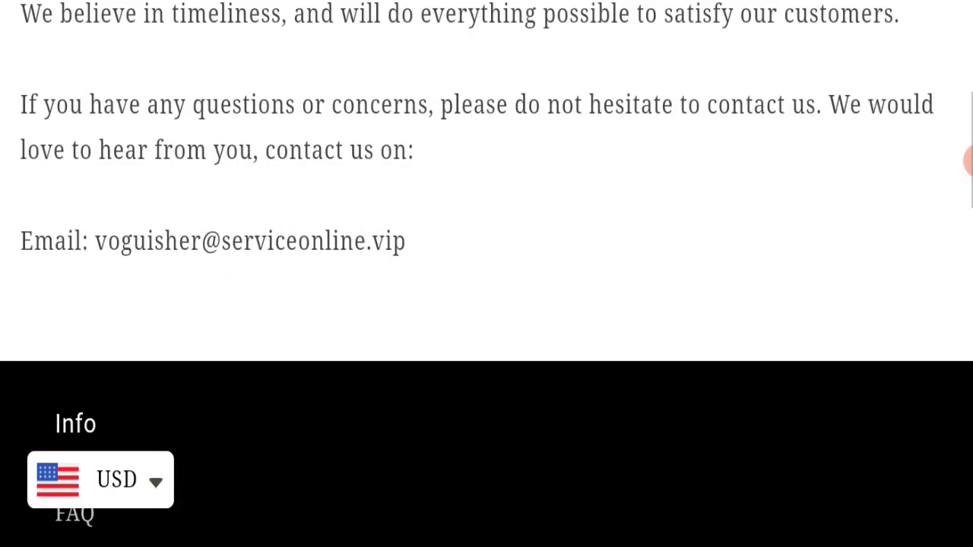
{"action": "scroll", "scroll_direction": "down", "scroll_amount": 3}
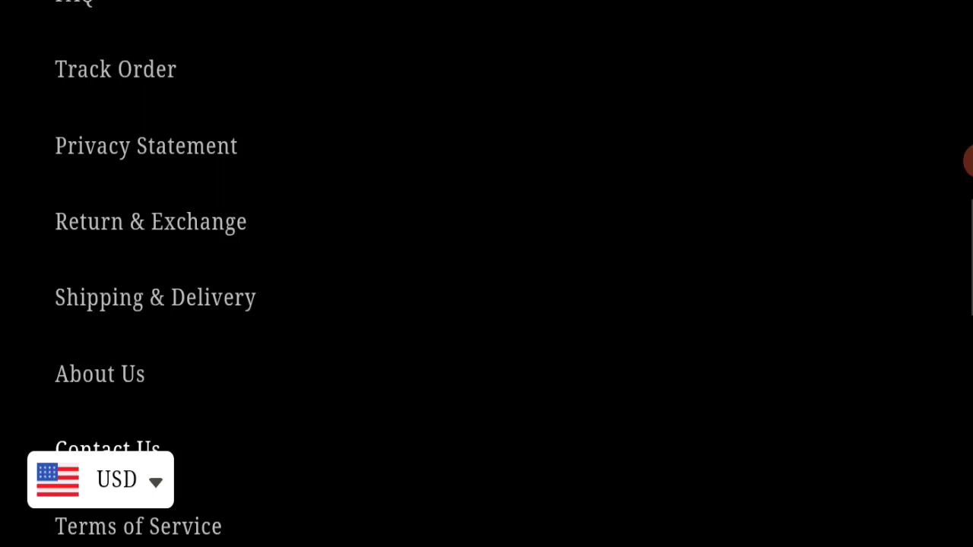
{"action": "scroll", "scroll_direction": "down", "scroll_amount": 3}
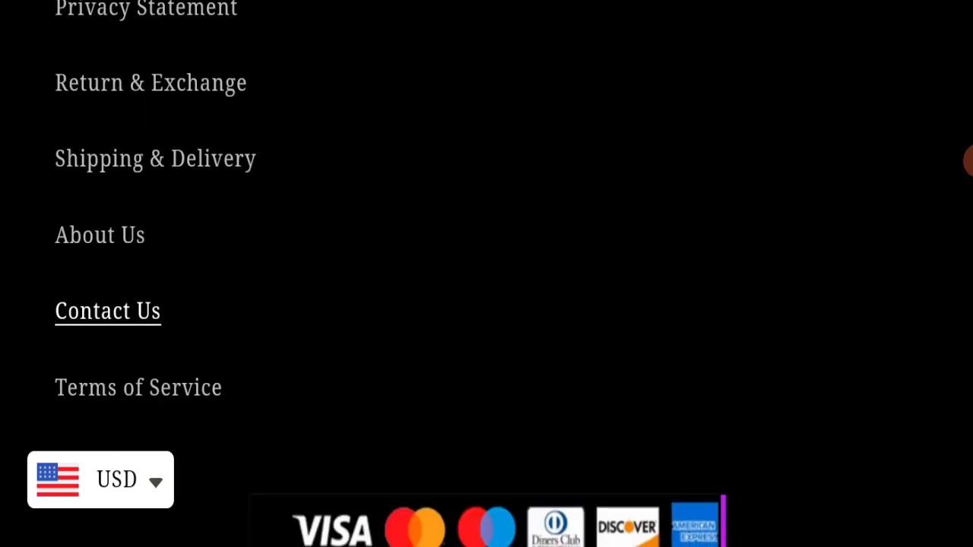
{"action": "scroll", "scroll_direction": "down", "scroll_amount": 3}
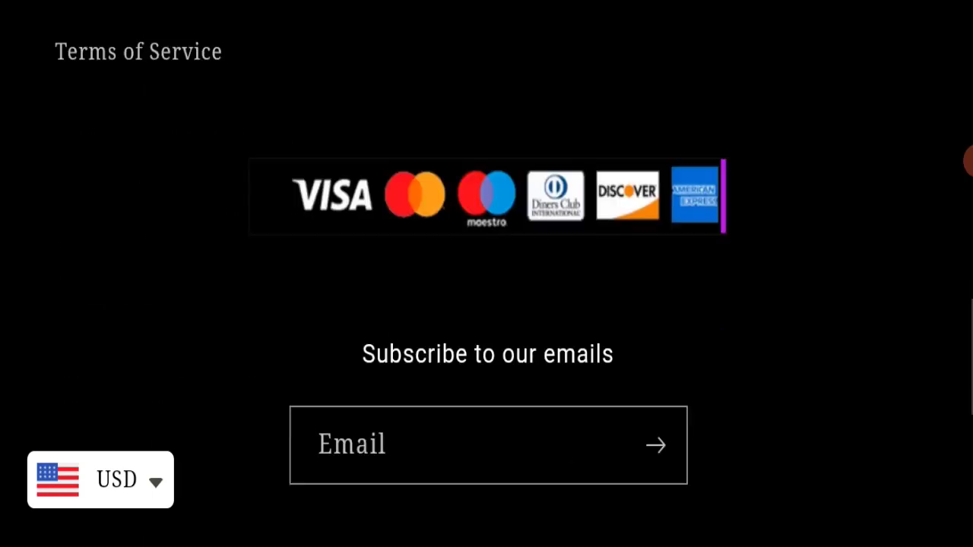
{"action": "scroll", "scroll_direction": "down", "scroll_amount": 3}
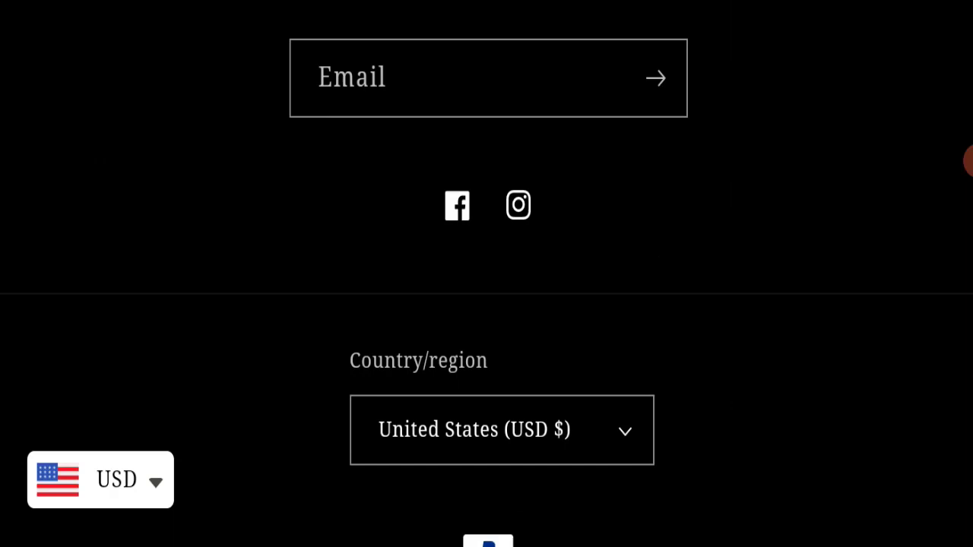
{"action": "scroll", "scroll_direction": "down", "scroll_amount": 3}
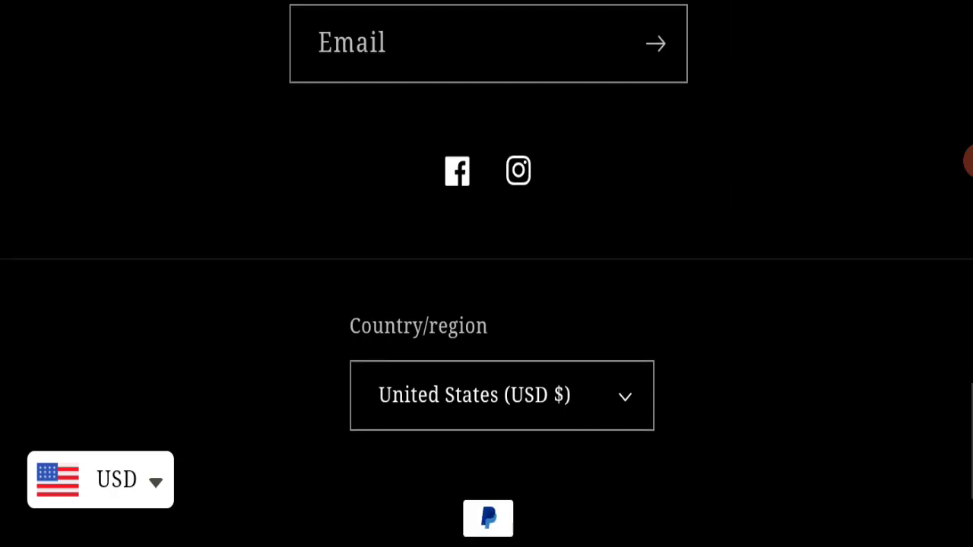
{"action": "scroll", "scroll_direction": "down", "scroll_amount": 3}
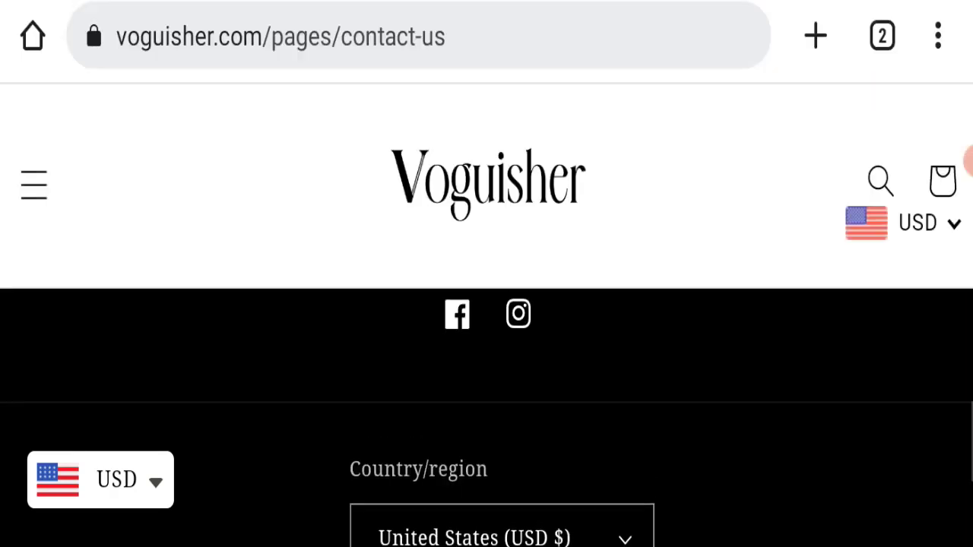
{"action": "scroll", "scroll_direction": "down", "scroll_amount": 3}
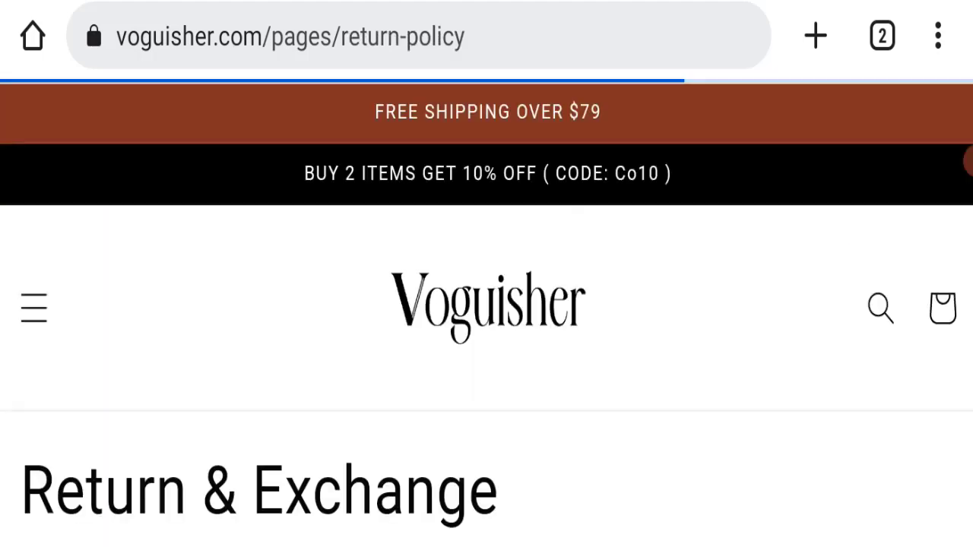
Step: Read the Return & Exchange guidelines down through the numbered steps to the seven-business-day refund
{"action": "scroll", "scroll_direction": "down", "scroll_amount": 3}
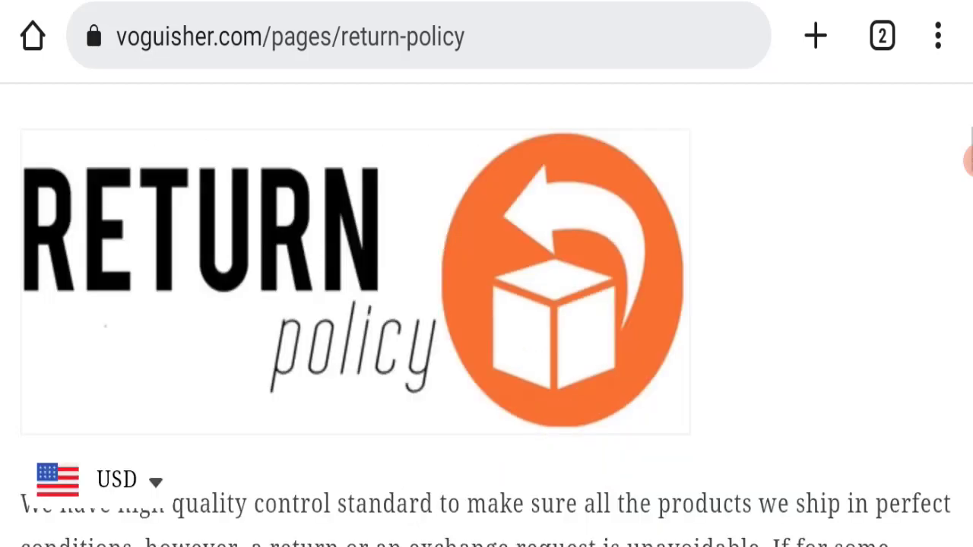
{"action": "scroll", "scroll_direction": "down", "scroll_amount": 3}
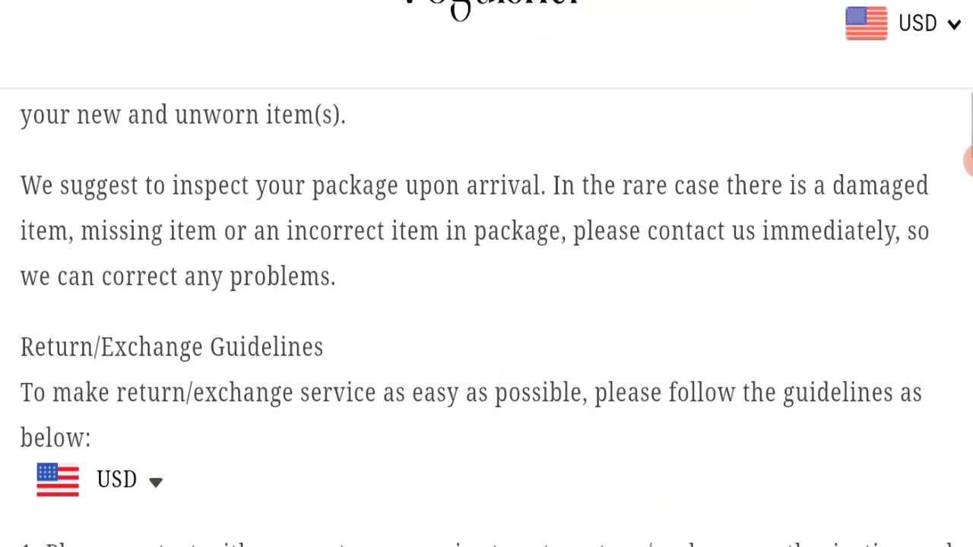
{"action": "scroll", "scroll_direction": "down", "scroll_amount": 3}
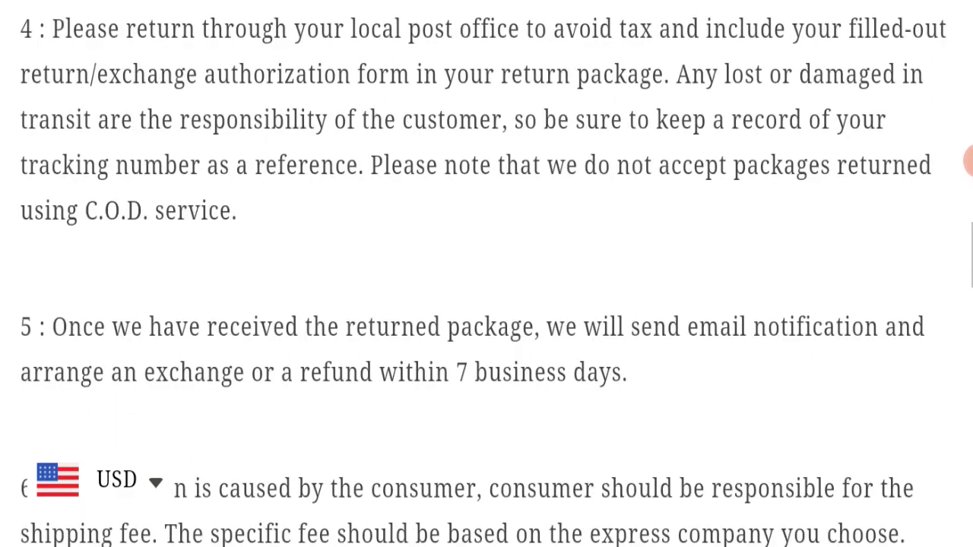